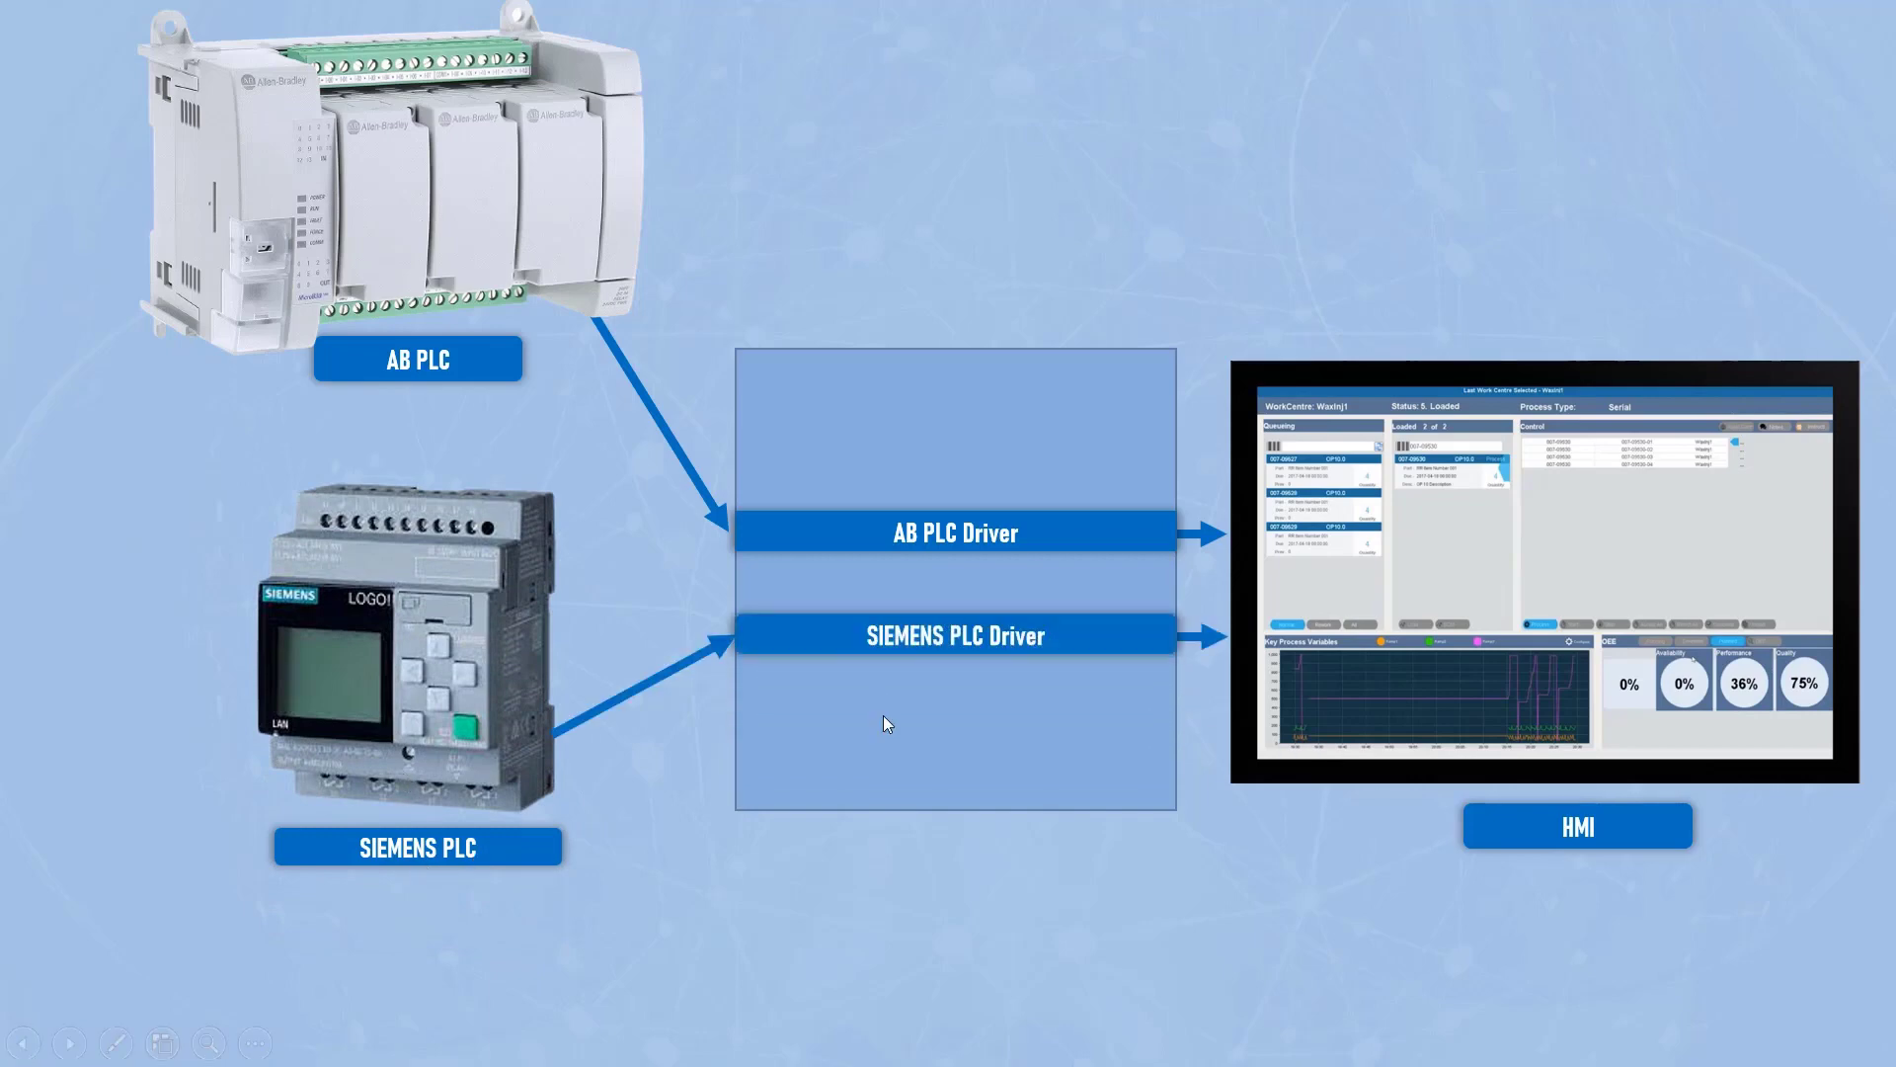
mouse_move(553, 937)
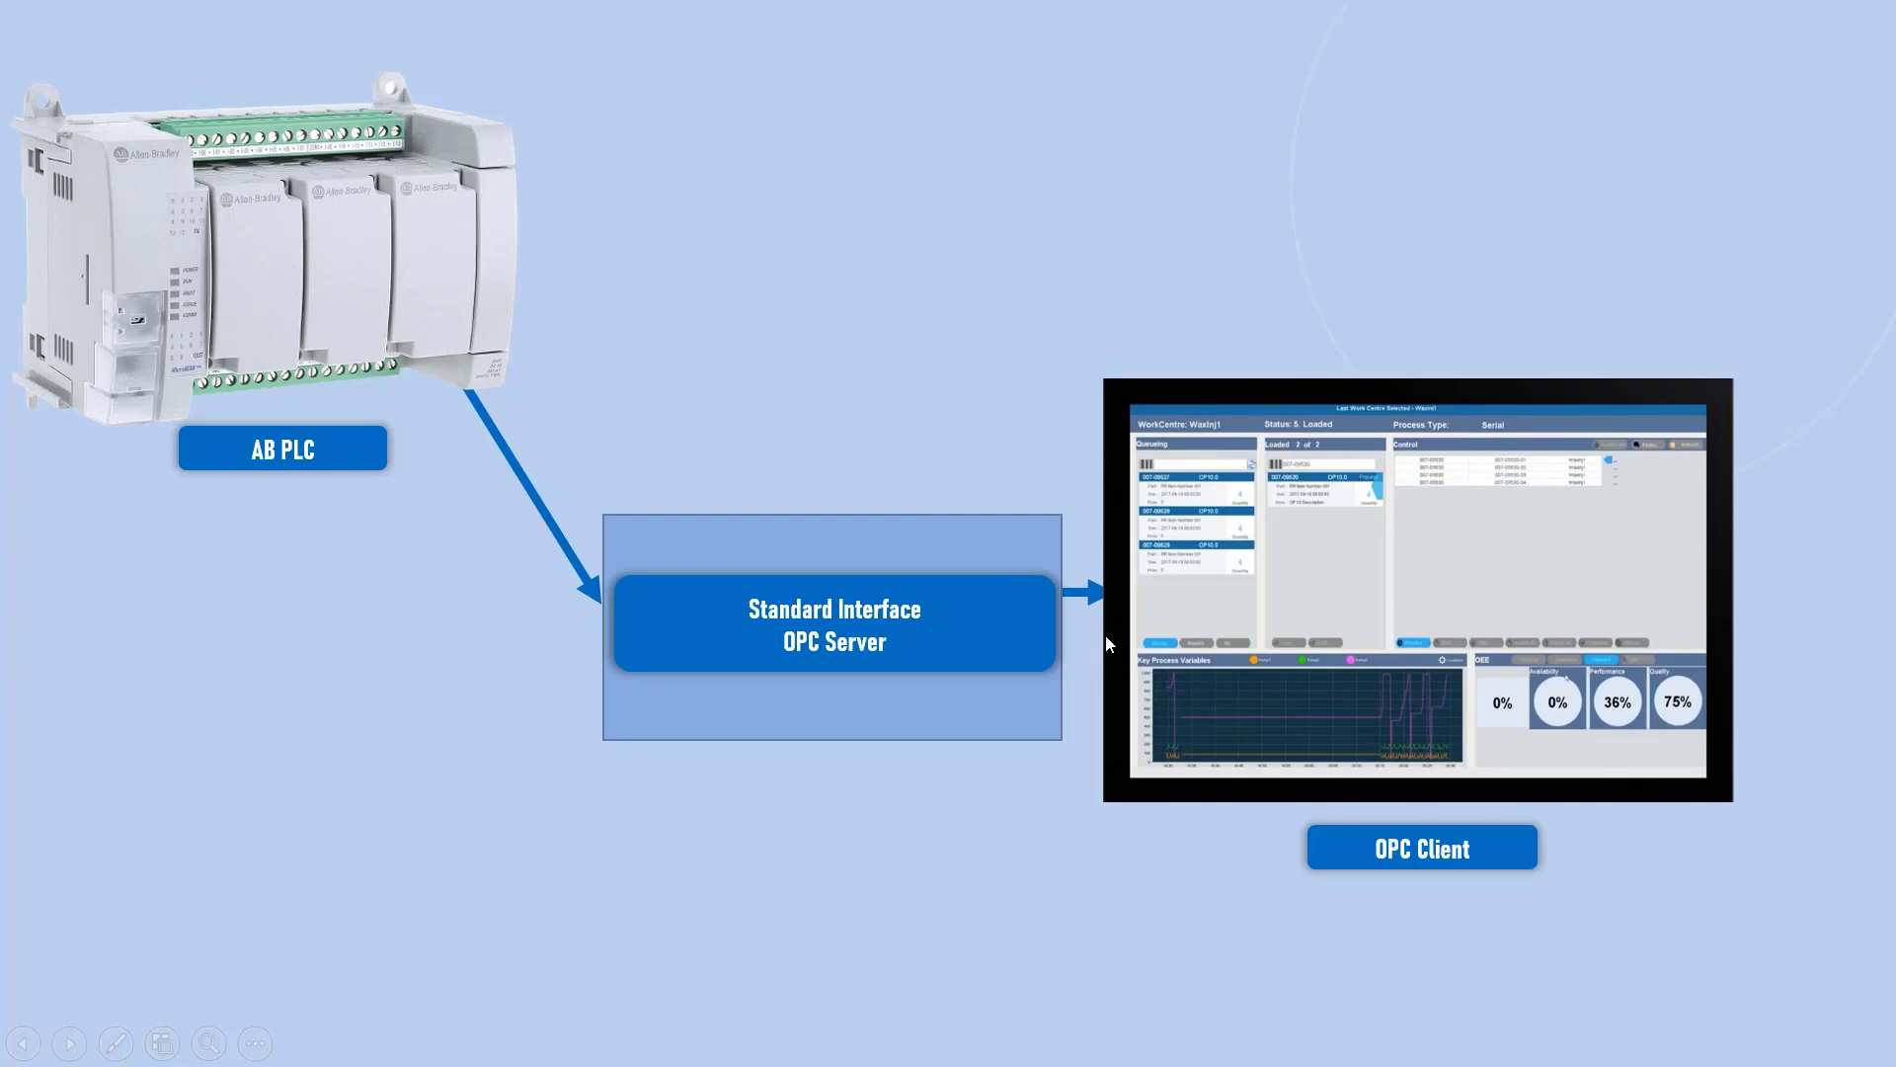
mouse_move(735, 521)
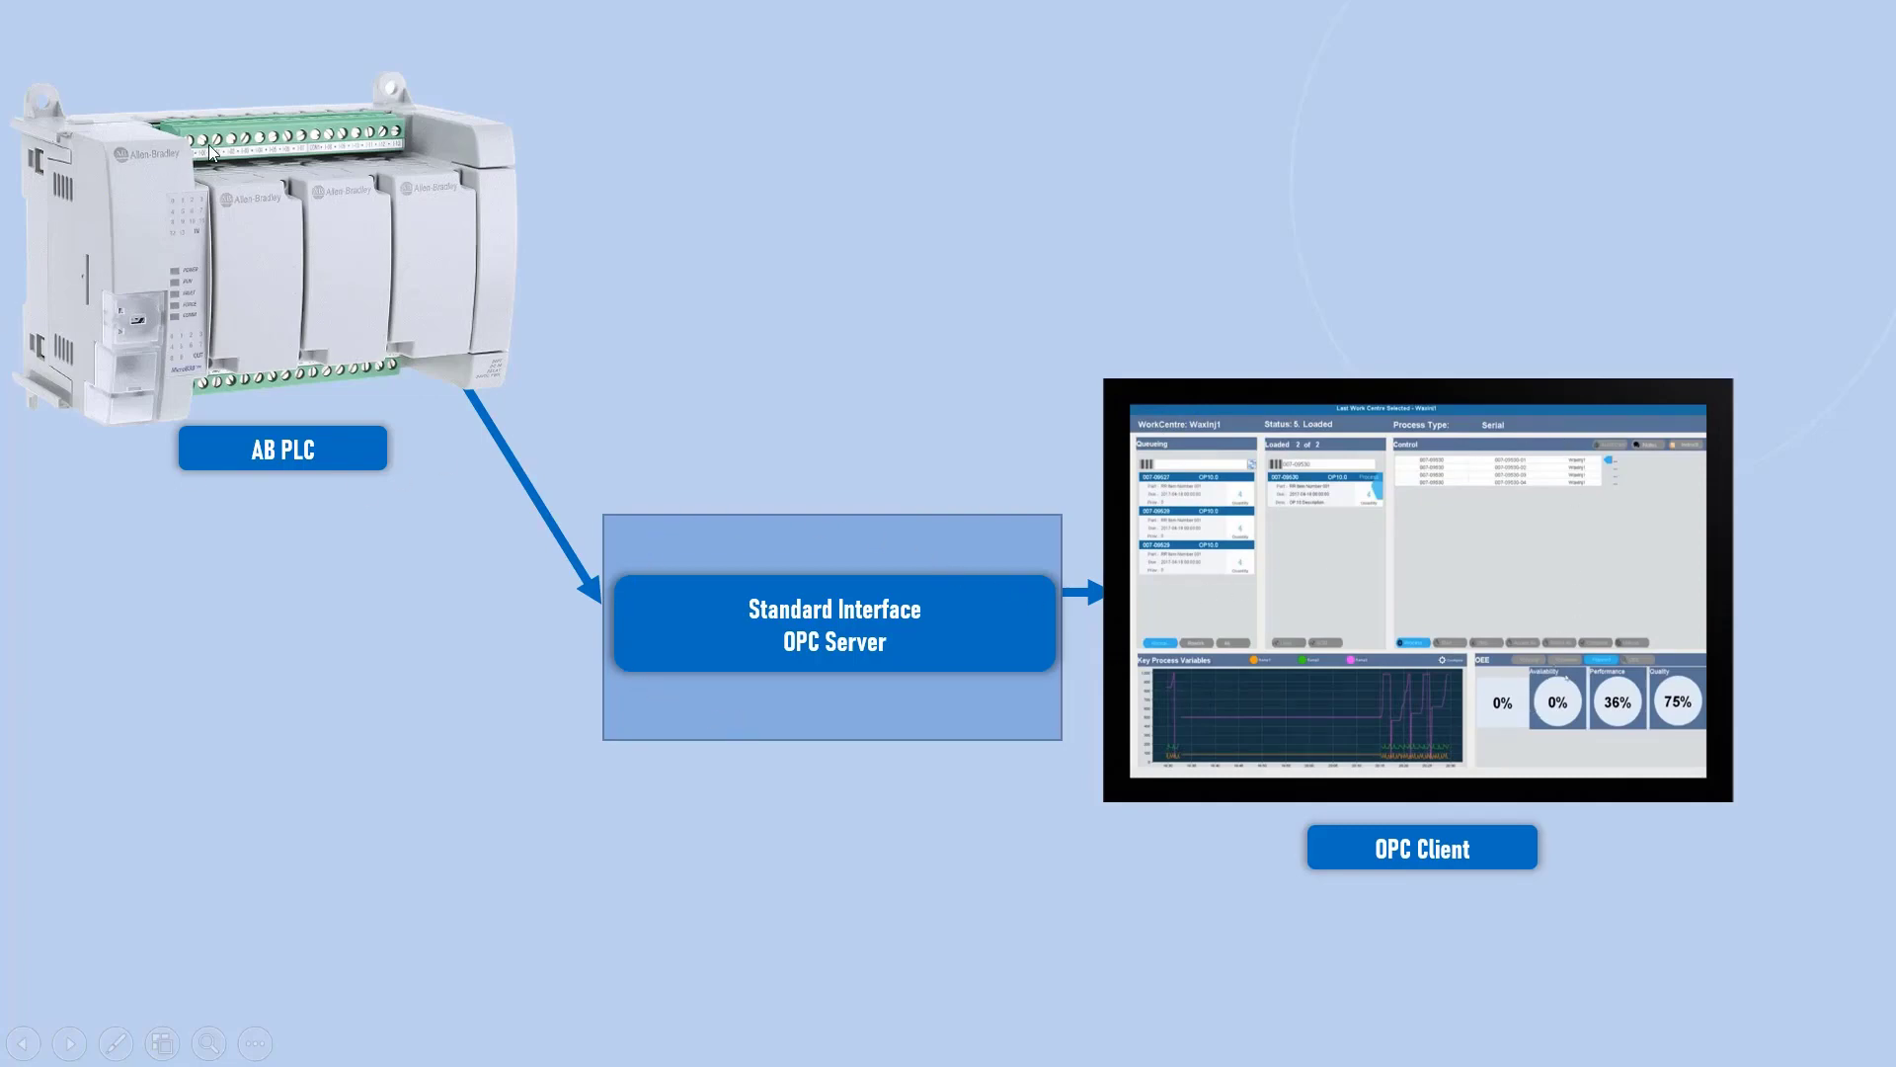
mouse_move(691, 653)
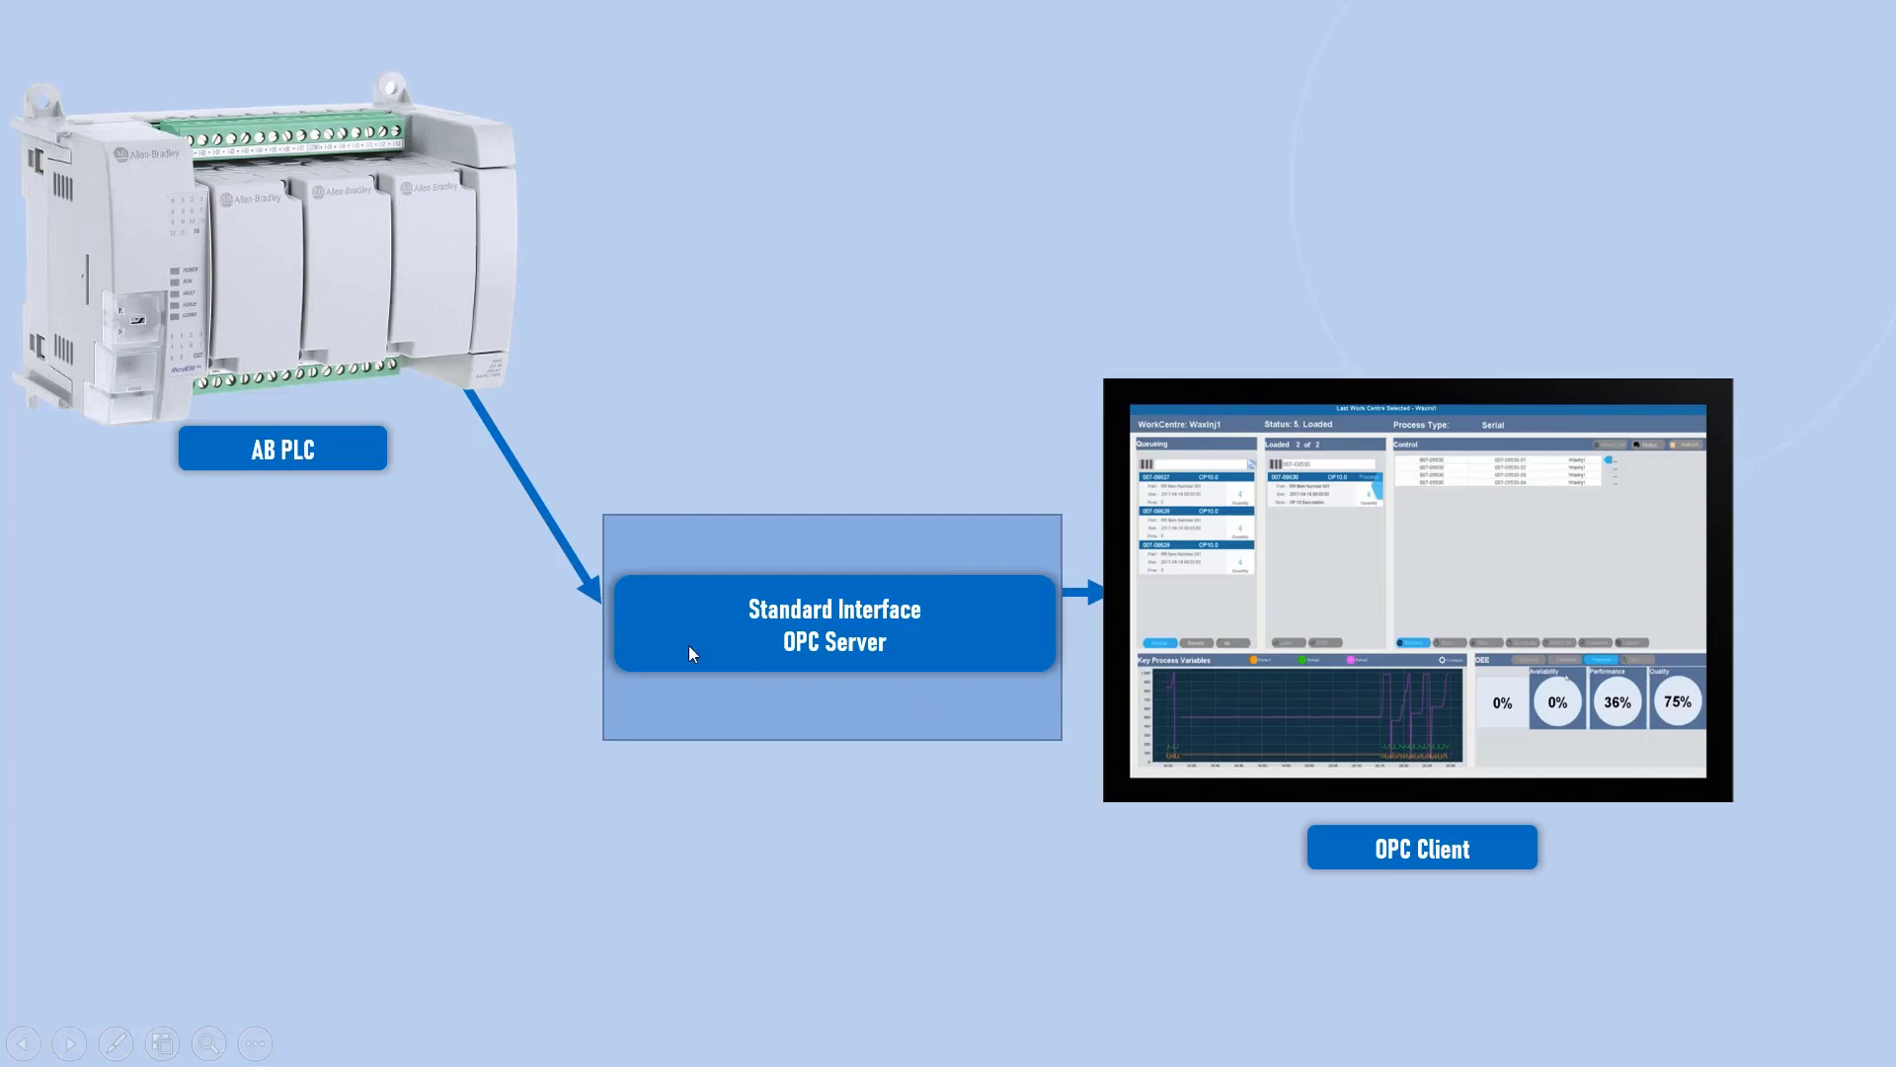
mouse_move(216, 517)
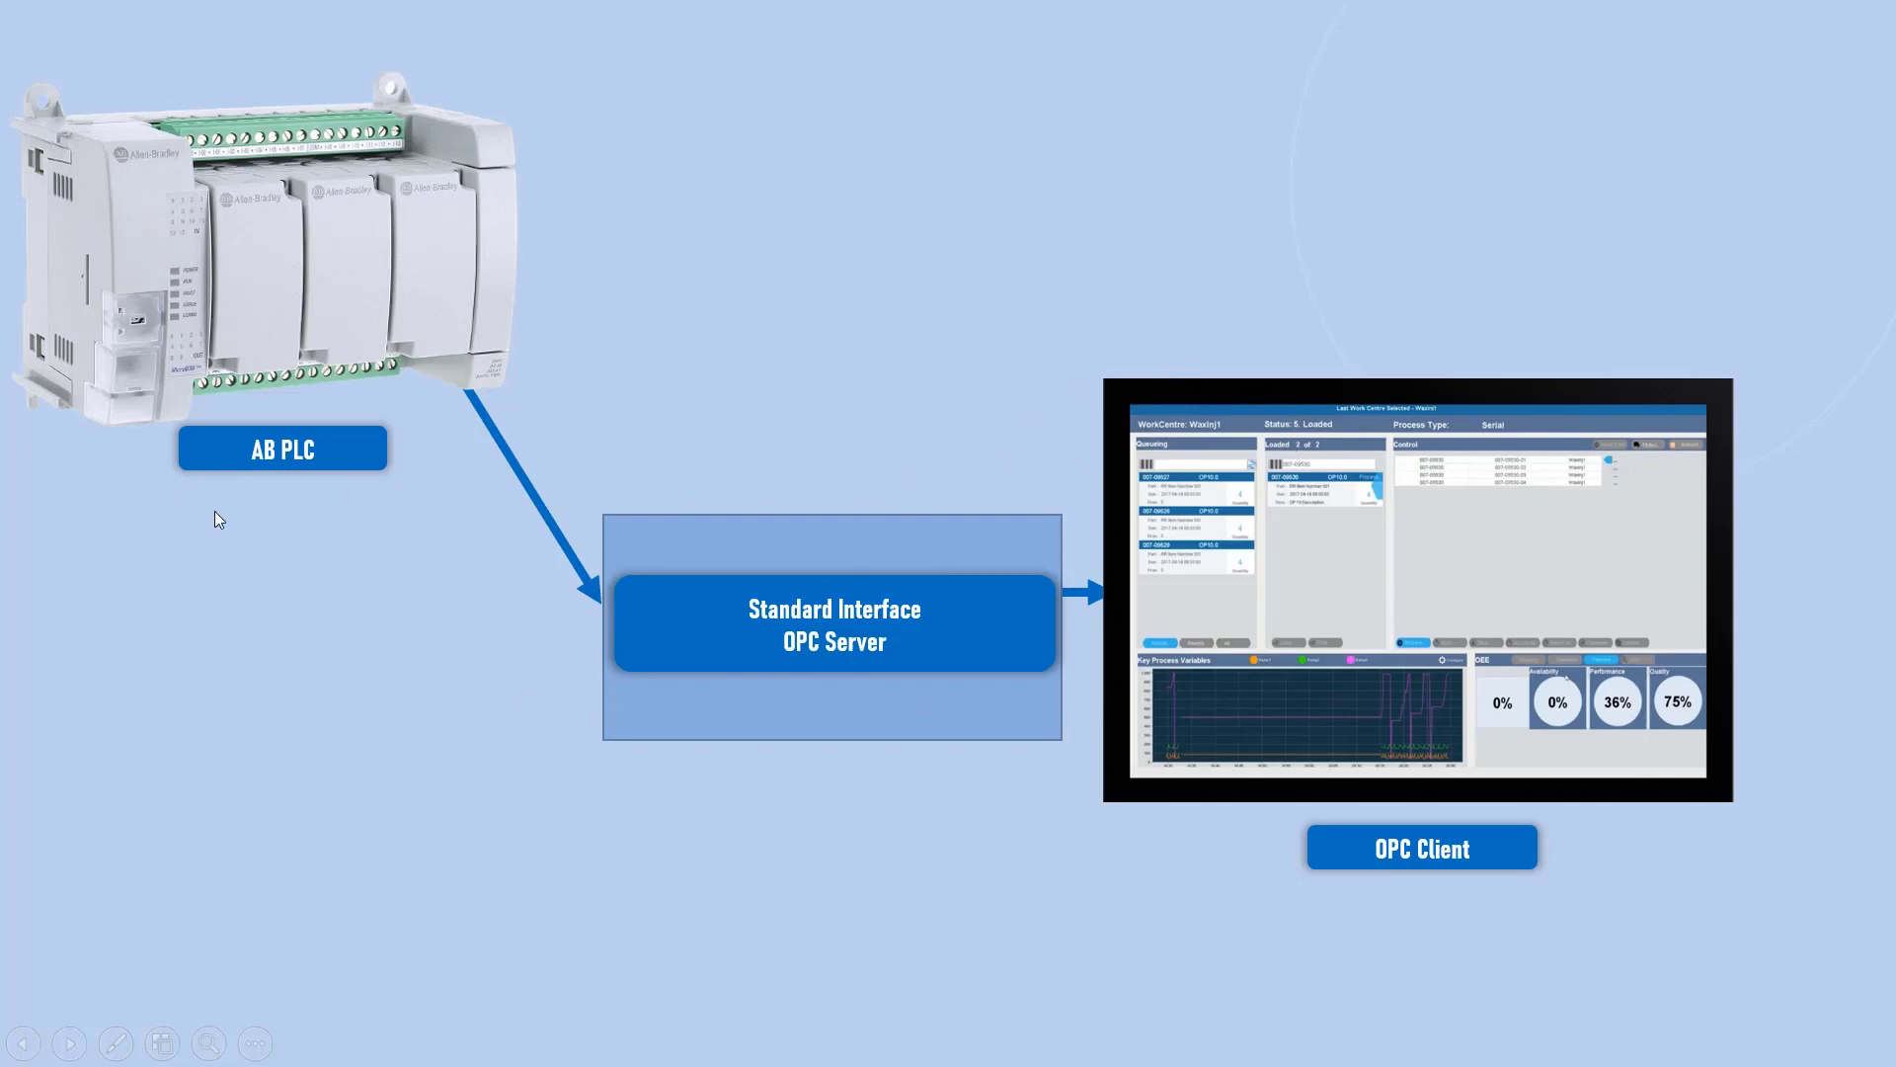
mouse_move(1343, 733)
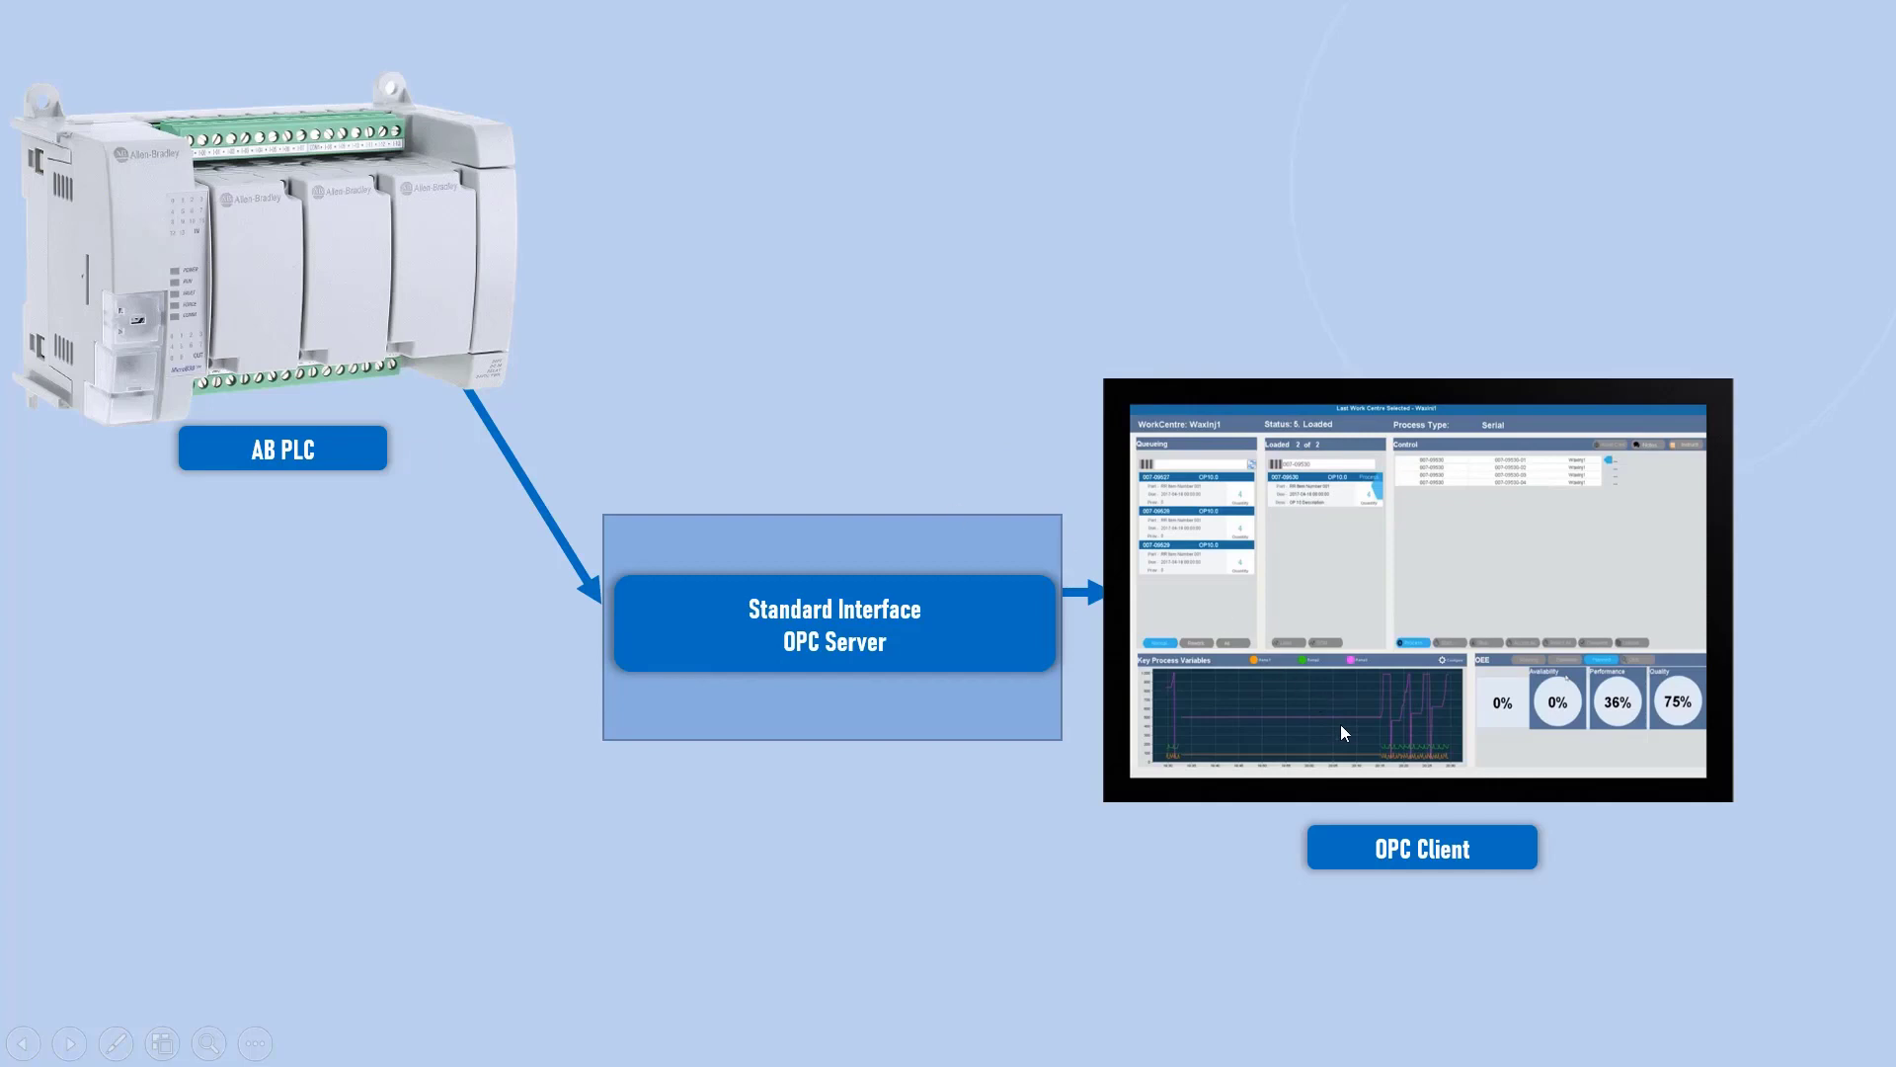
mouse_move(553, 648)
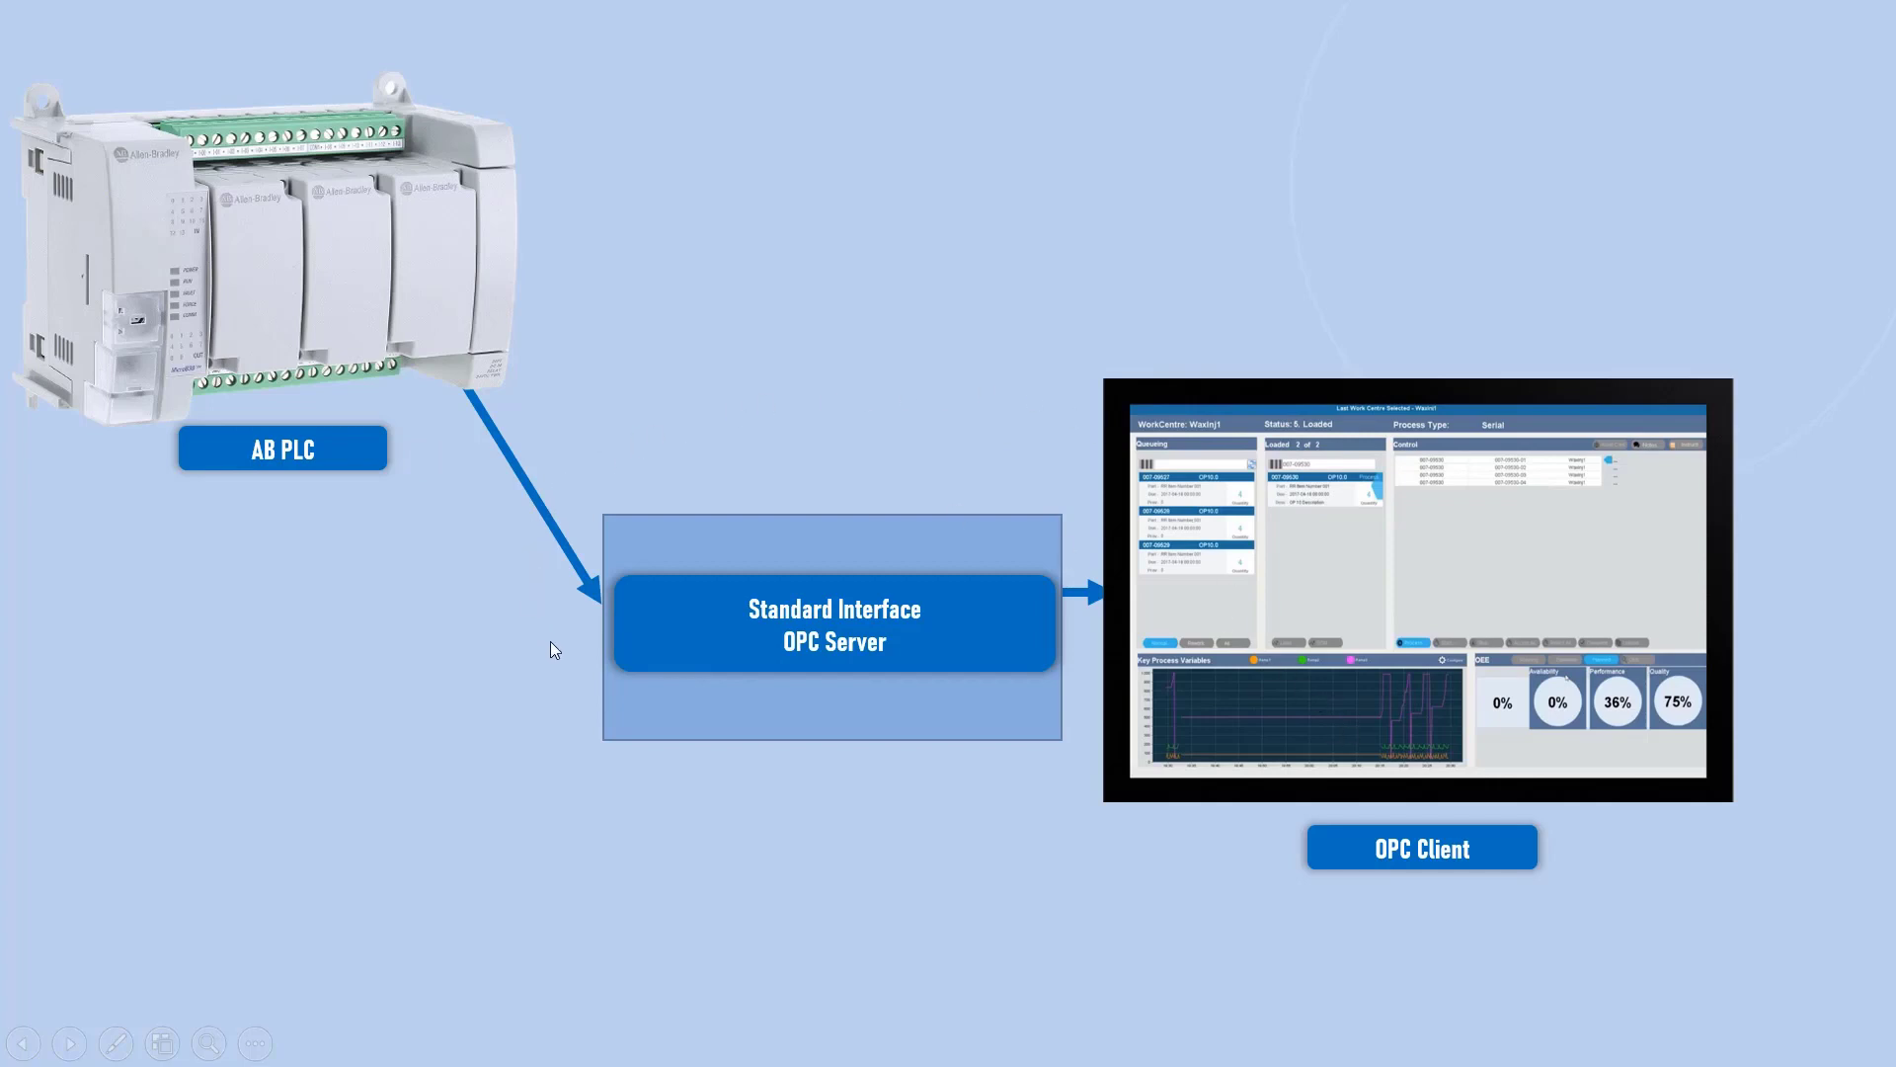
mouse_move(846, 731)
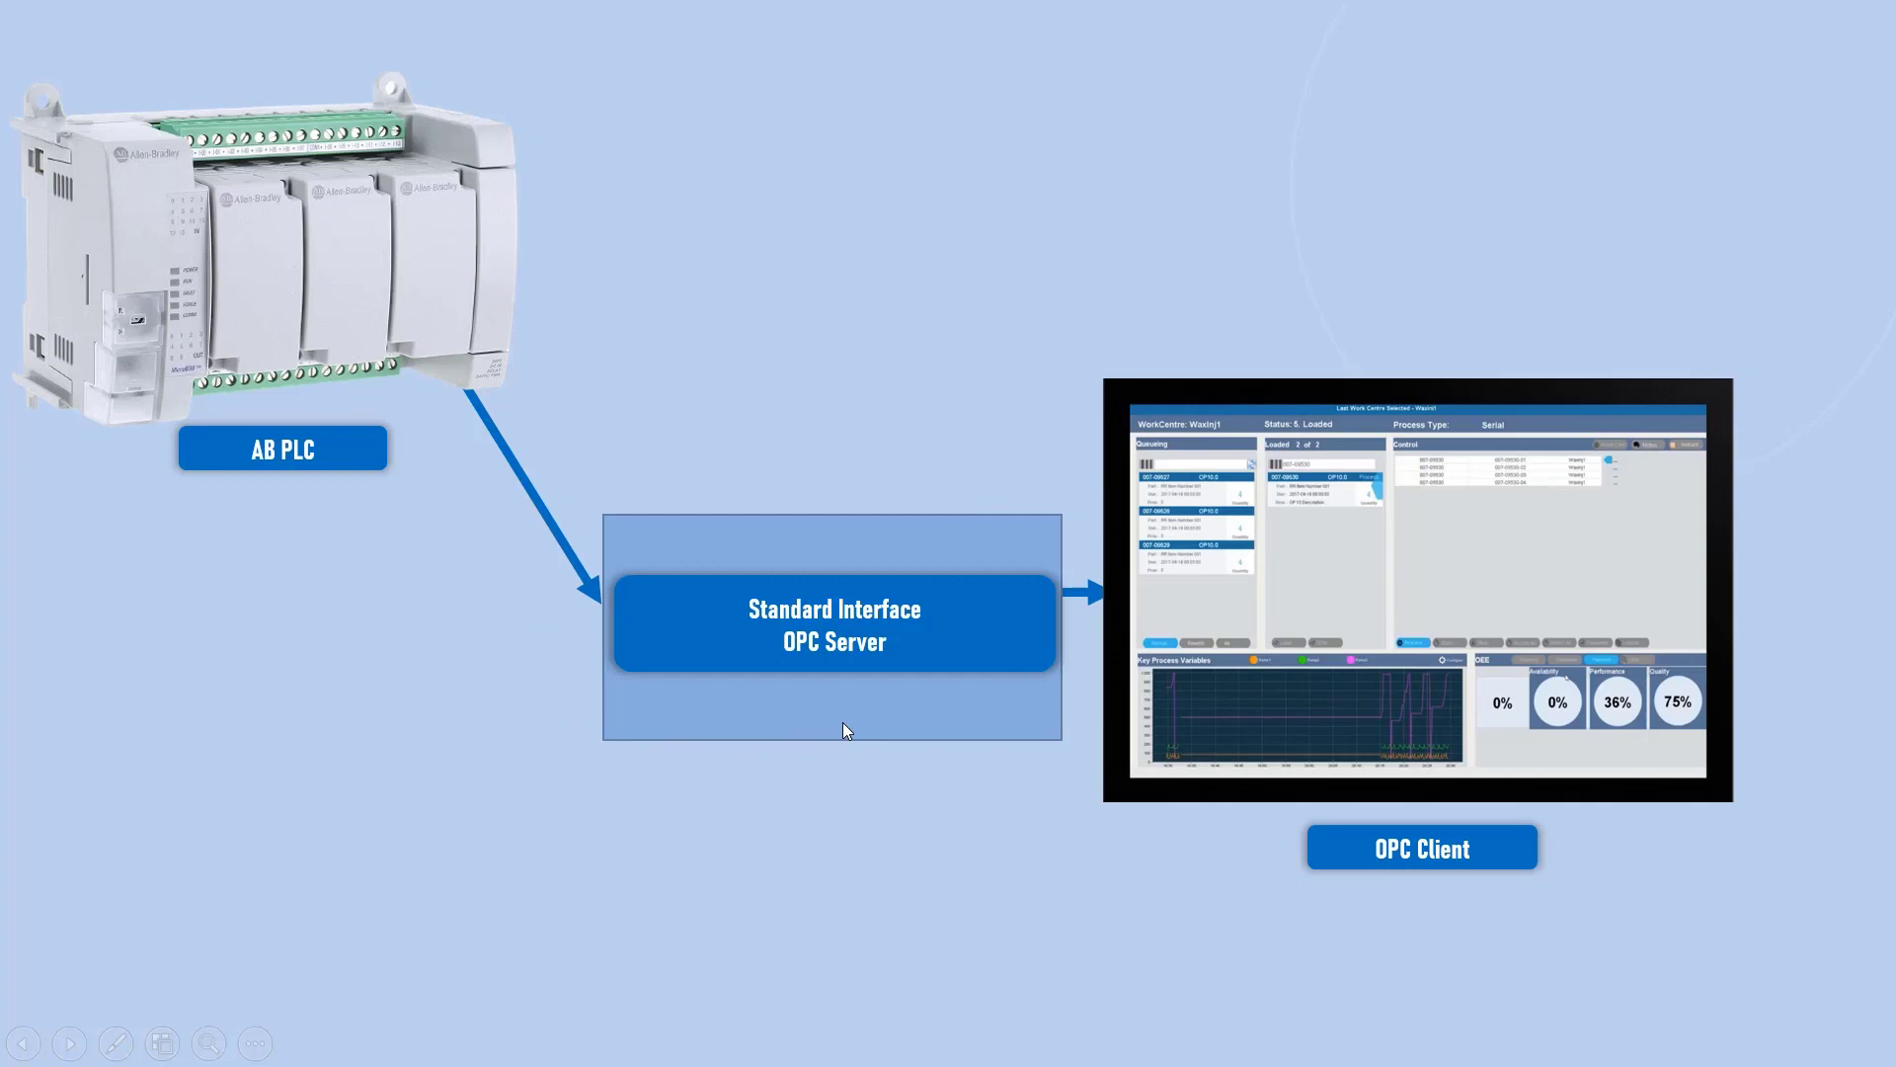
mouse_move(1039, 778)
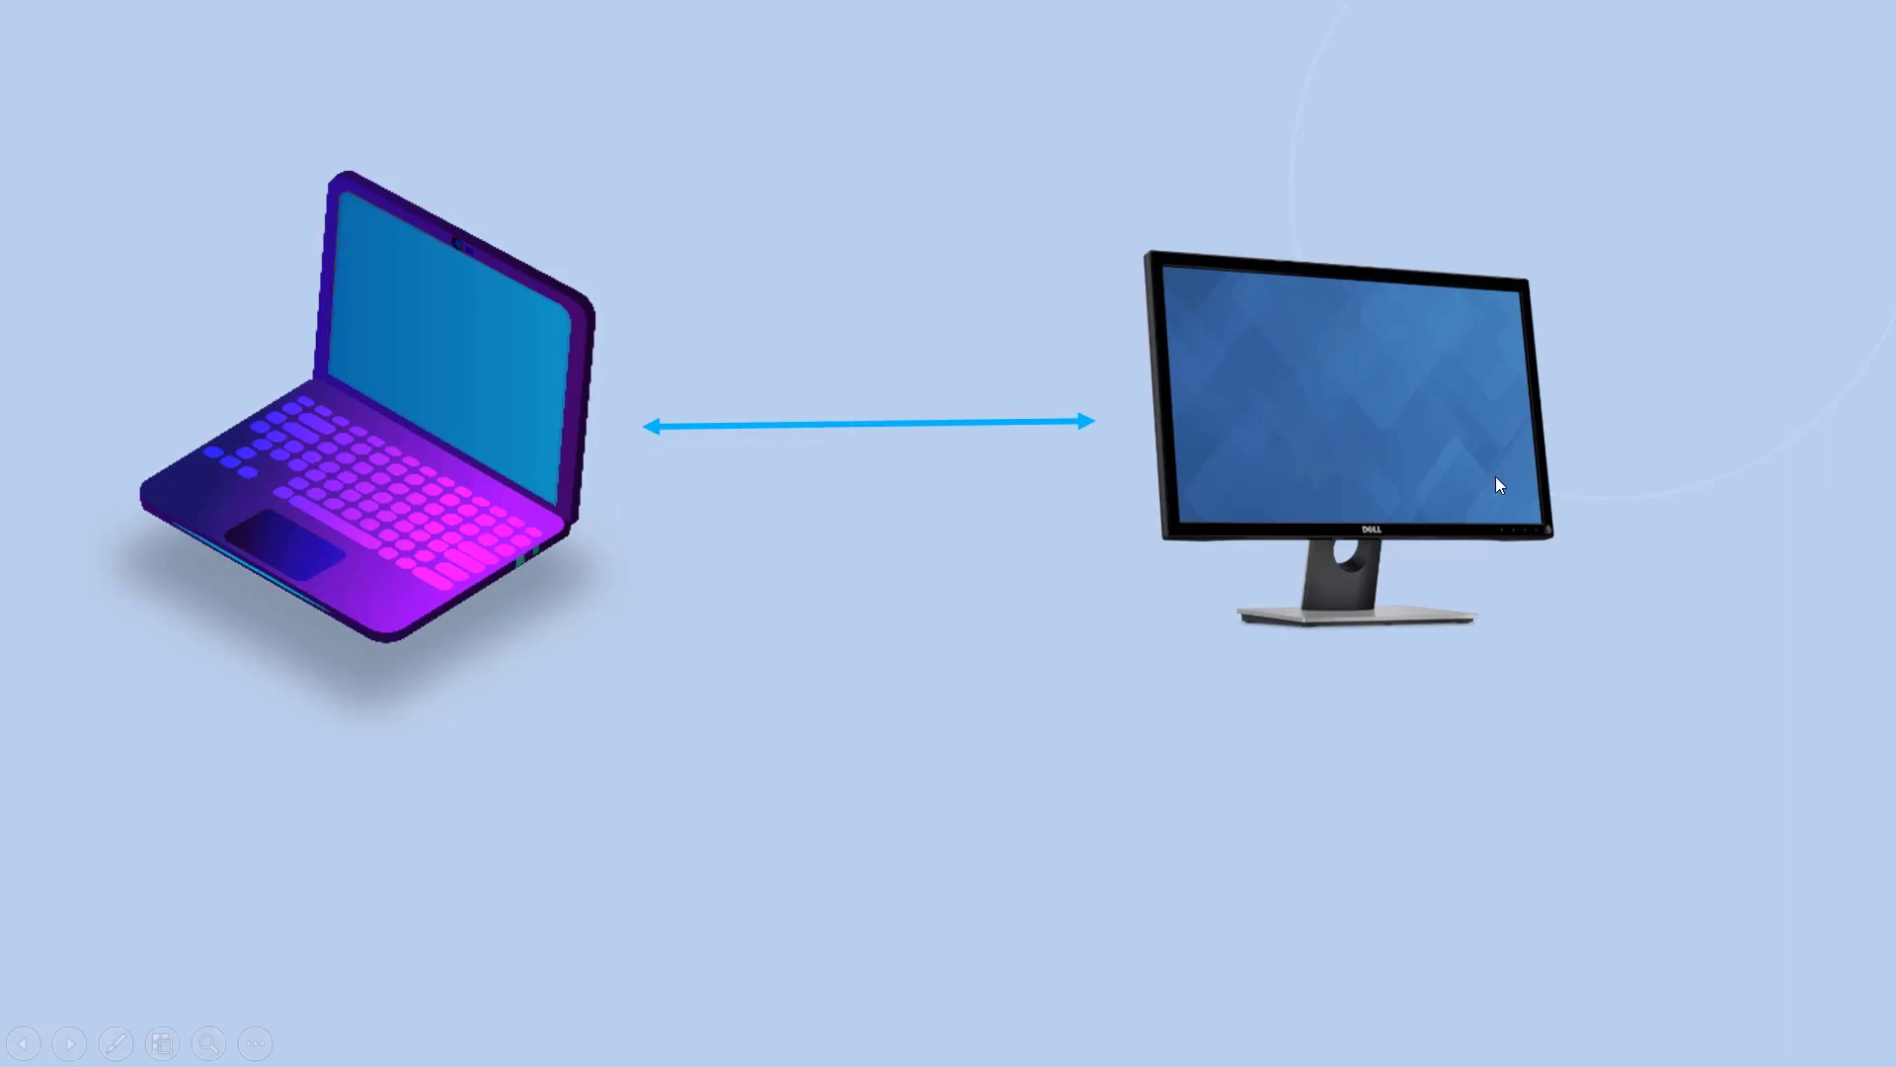
mouse_move(363, 357)
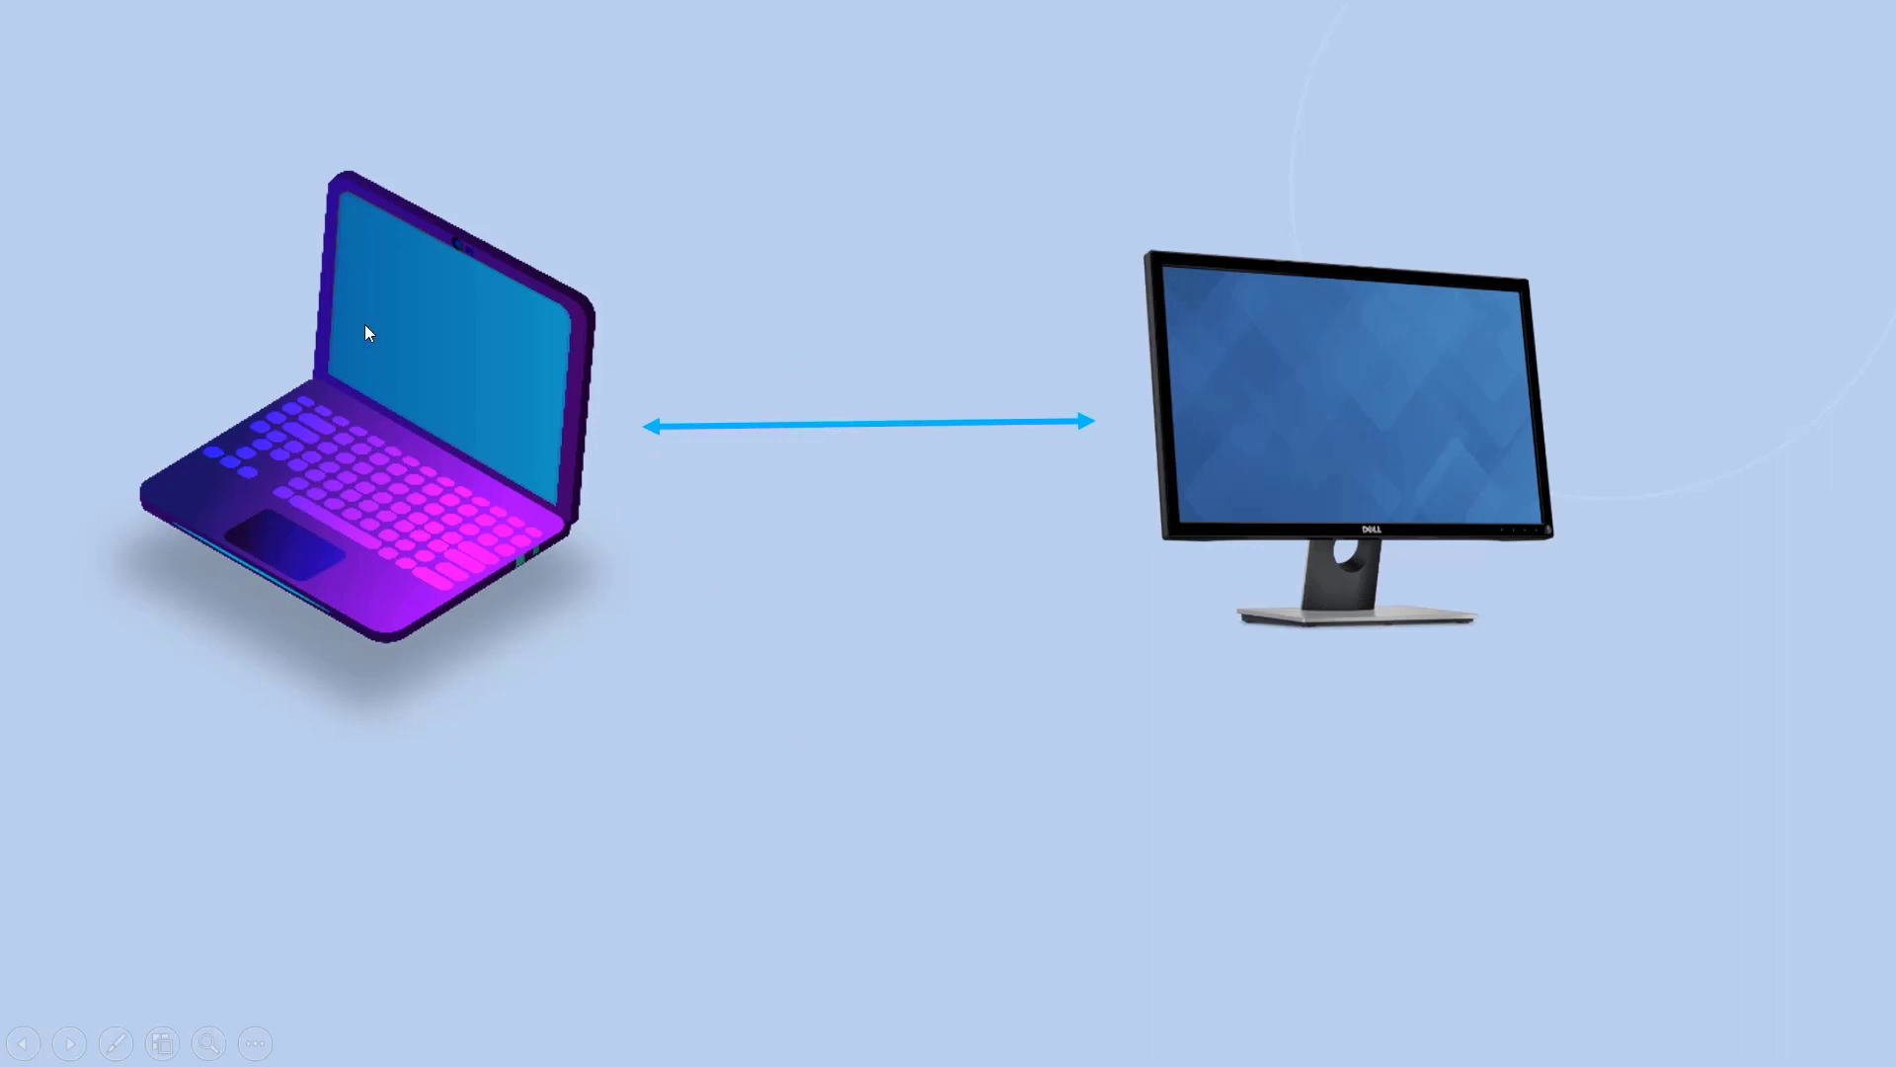
mouse_move(1409, 405)
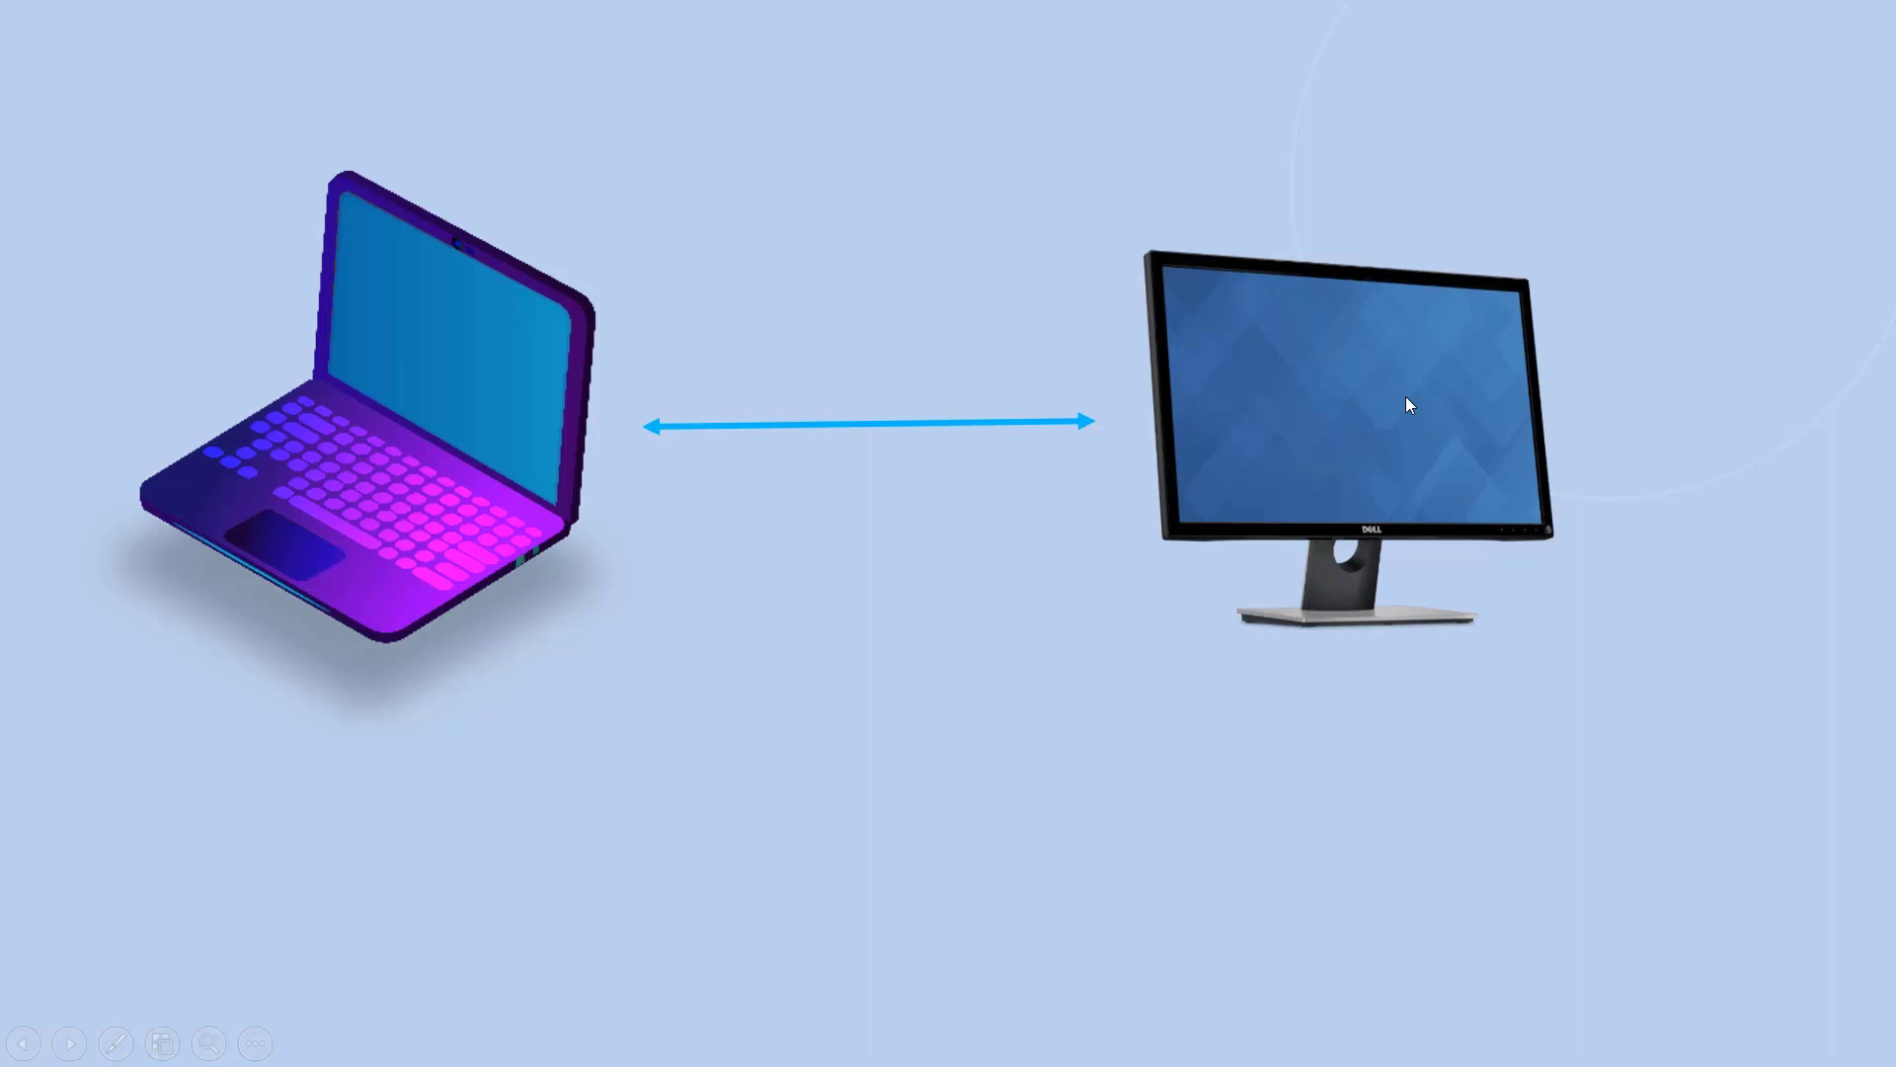